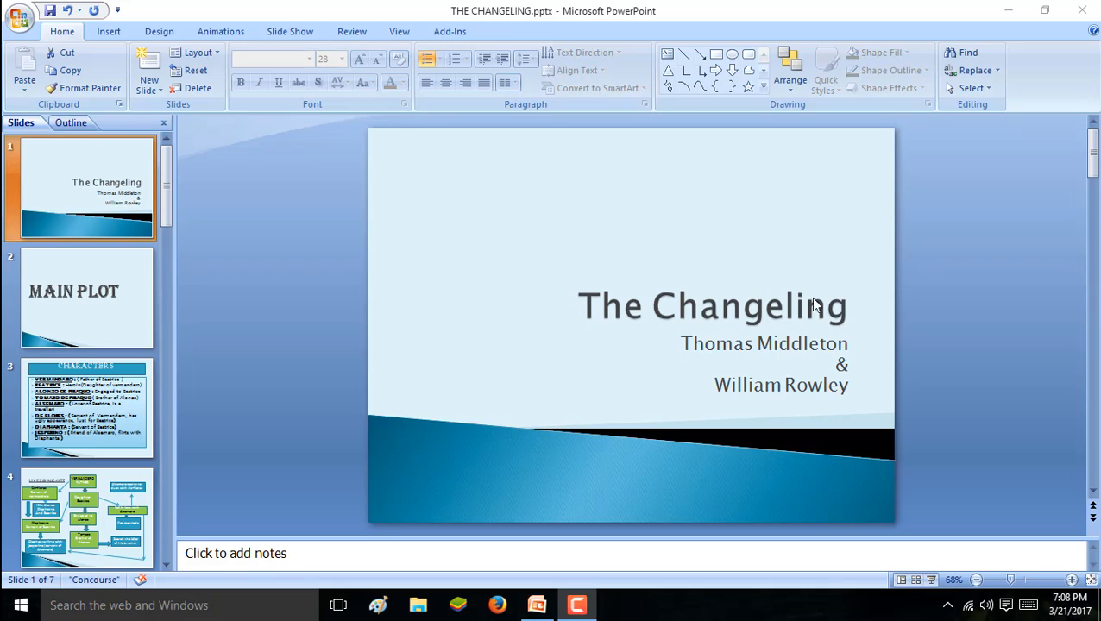
mouse_move(768, 313)
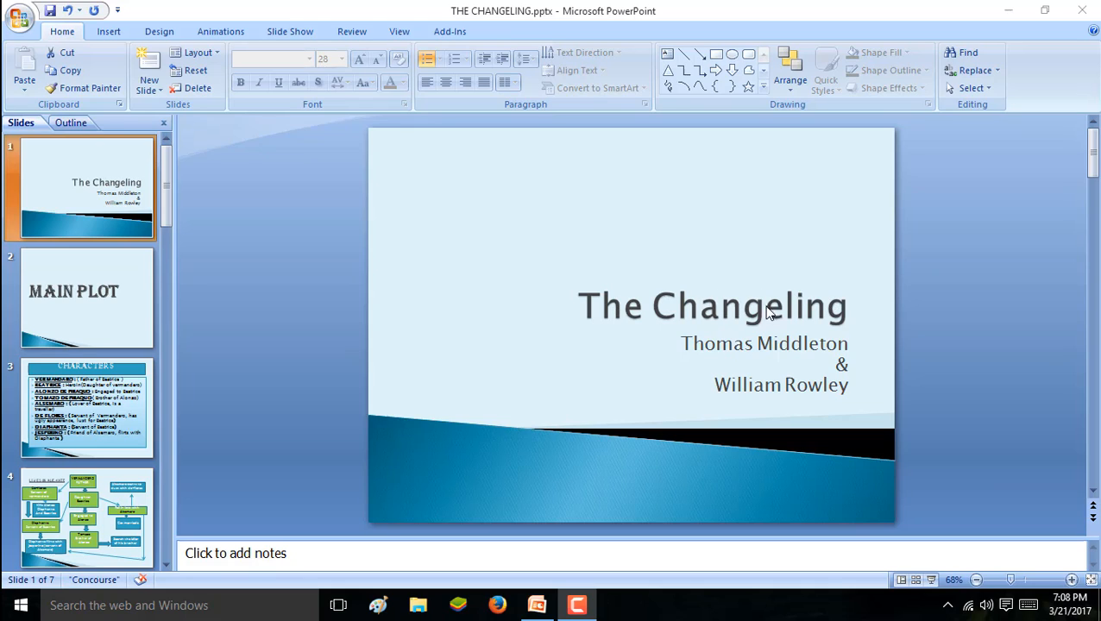
mouse_move(664, 331)
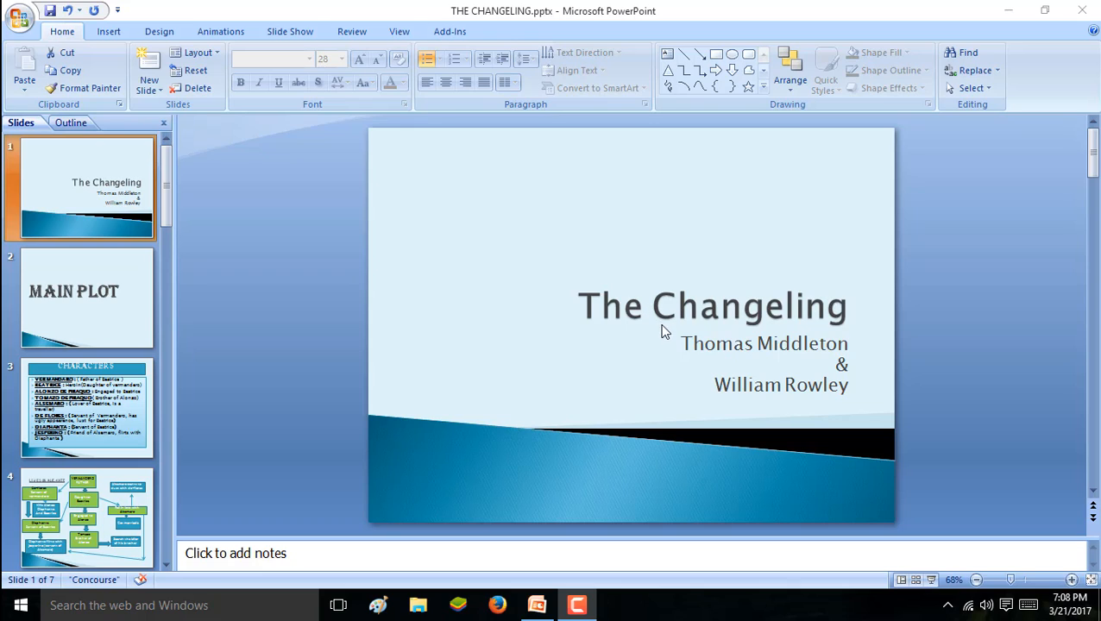
mouse_move(699, 348)
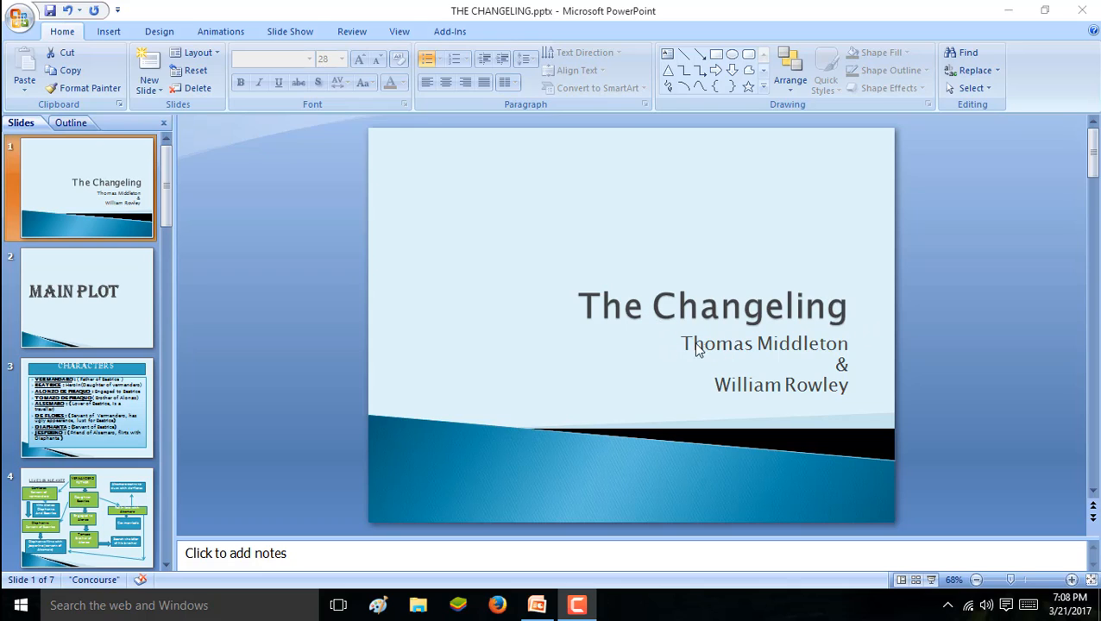
mouse_move(804, 394)
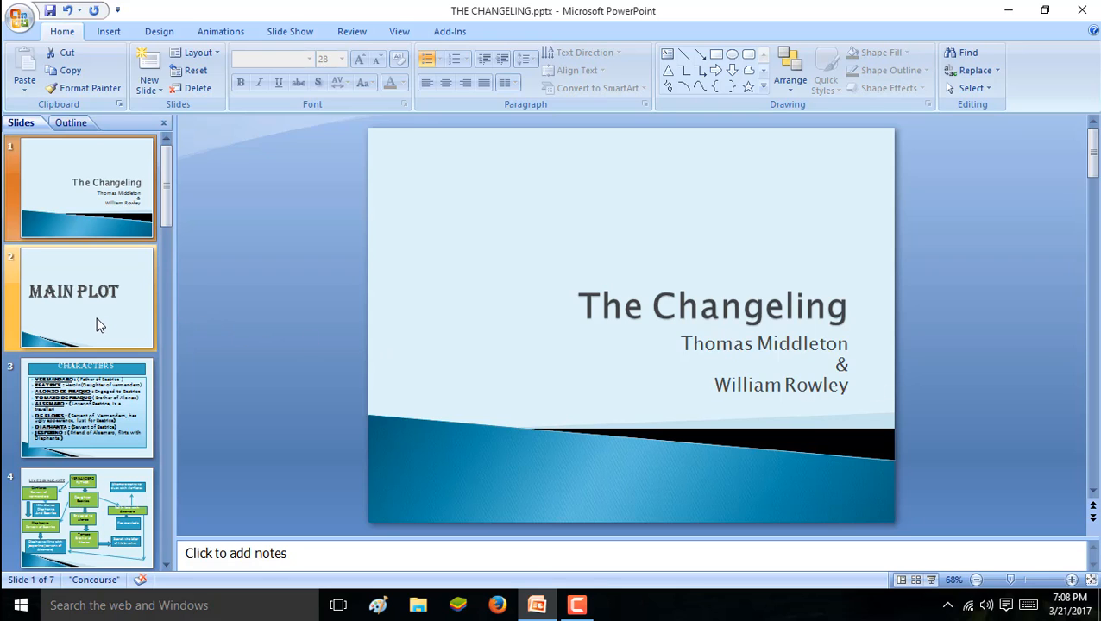
Display slide 2, the MAIN PLOT slide of The Changeling deck.
click(83, 297)
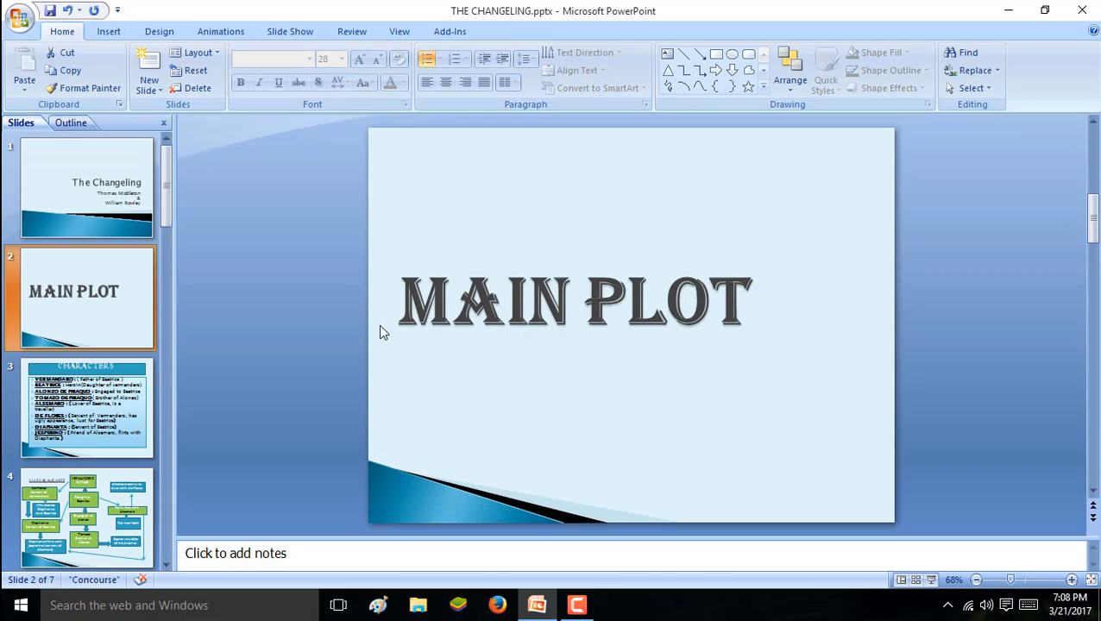
mouse_move(97, 415)
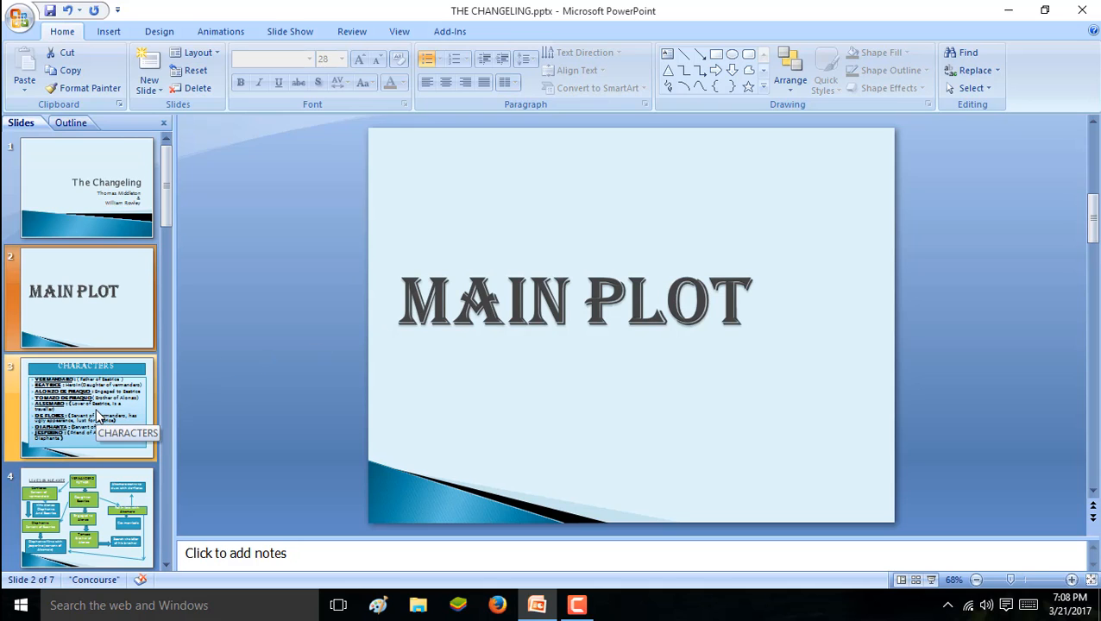
Display slide 3, CHARACTERS, listing the play's characters and relationships.
click(82, 405)
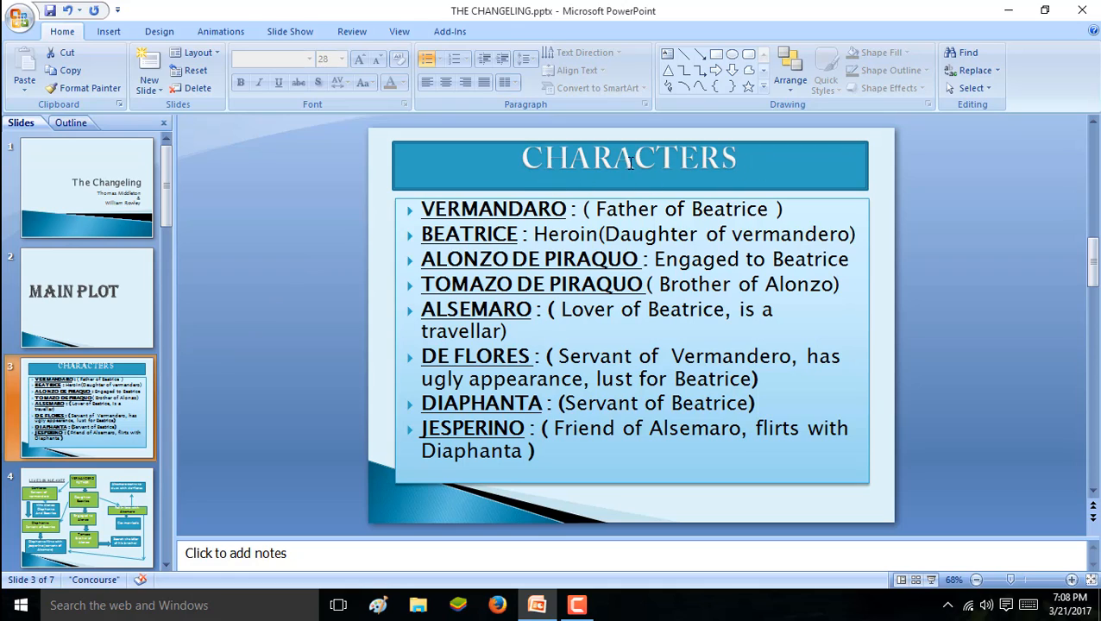
mouse_move(586, 187)
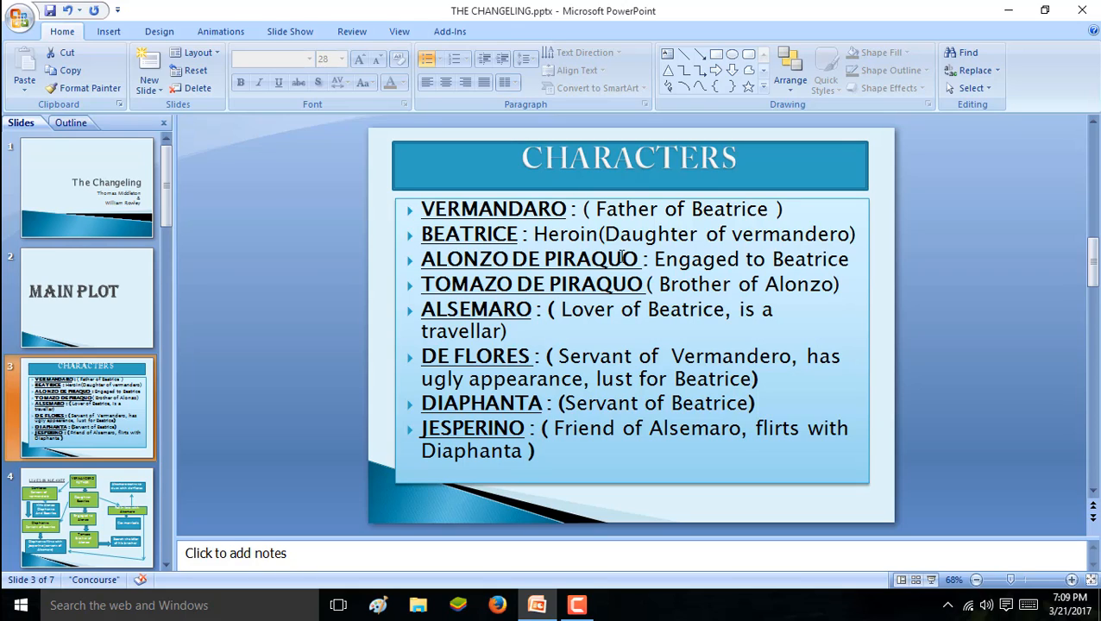
mouse_move(578, 313)
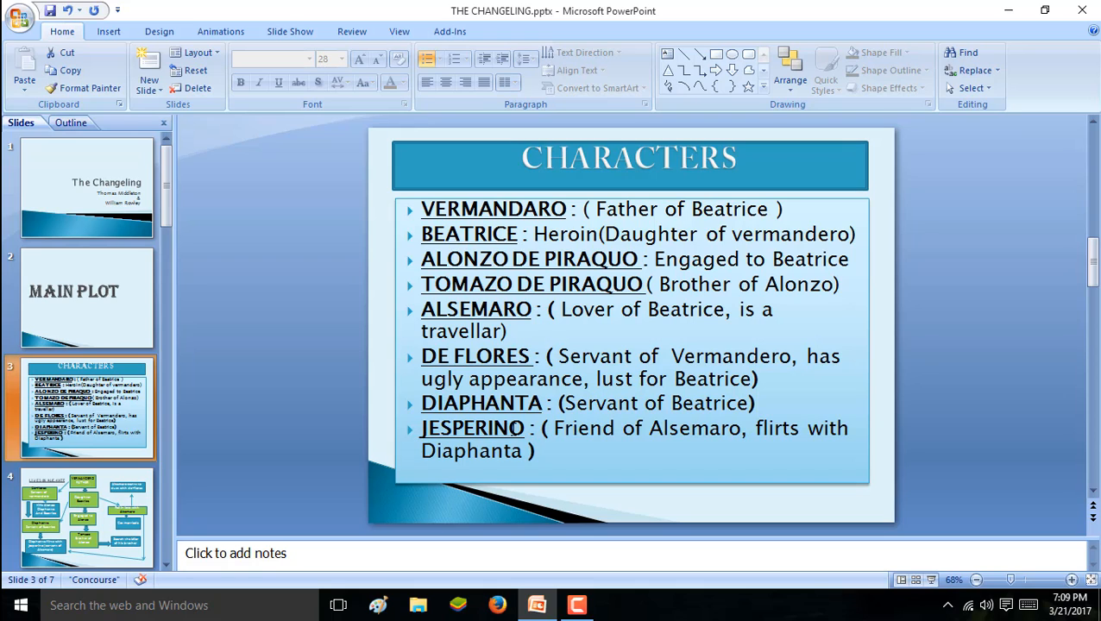
click(83, 517)
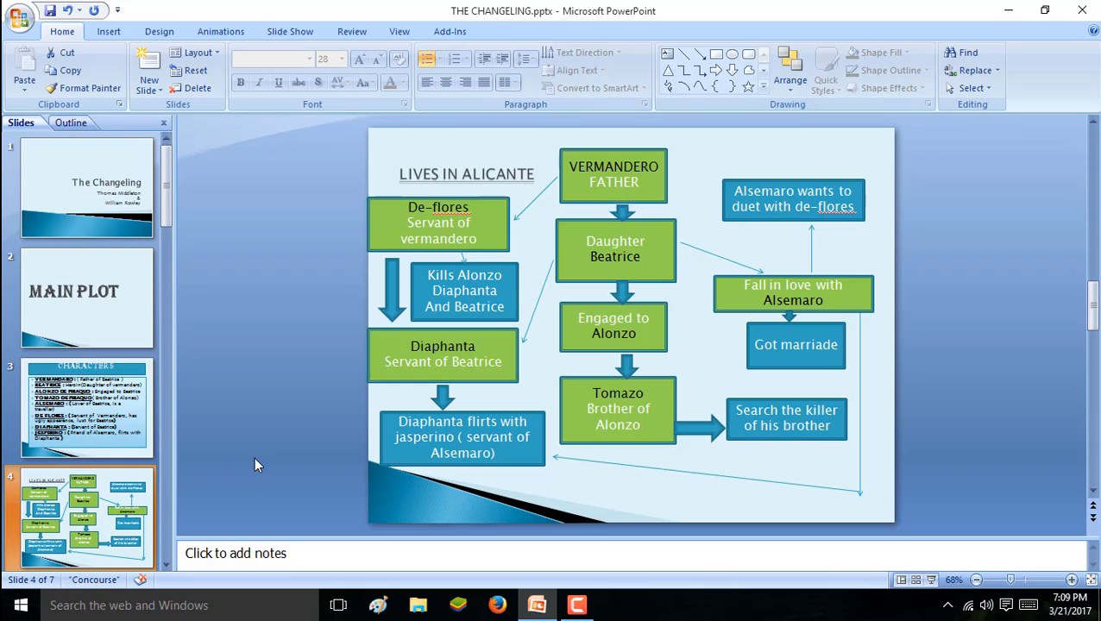
mouse_move(324, 178)
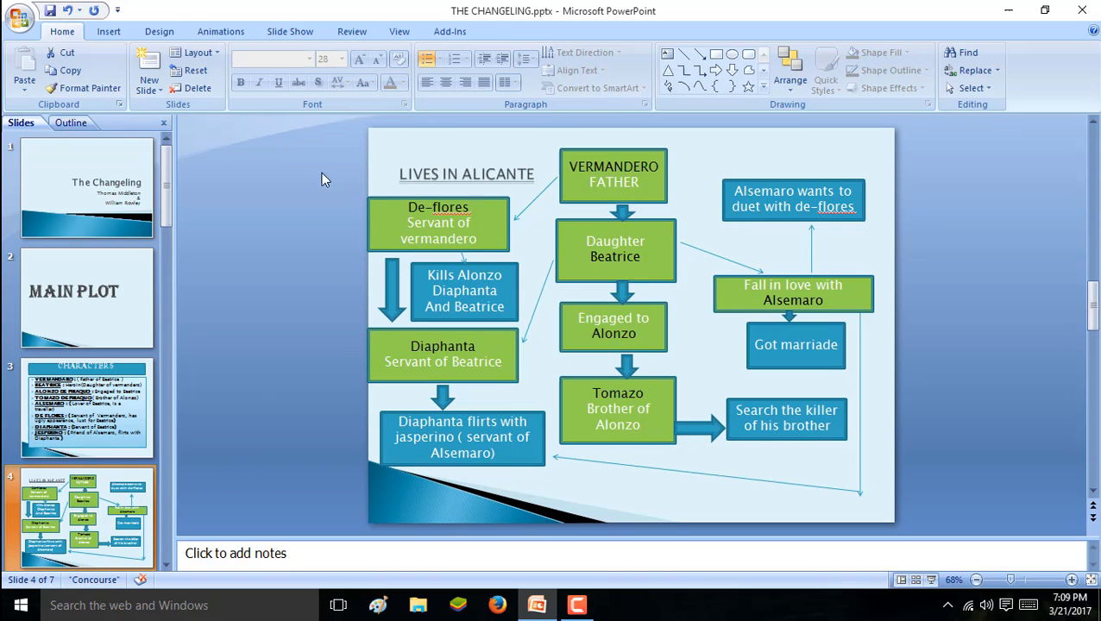
mouse_move(560, 169)
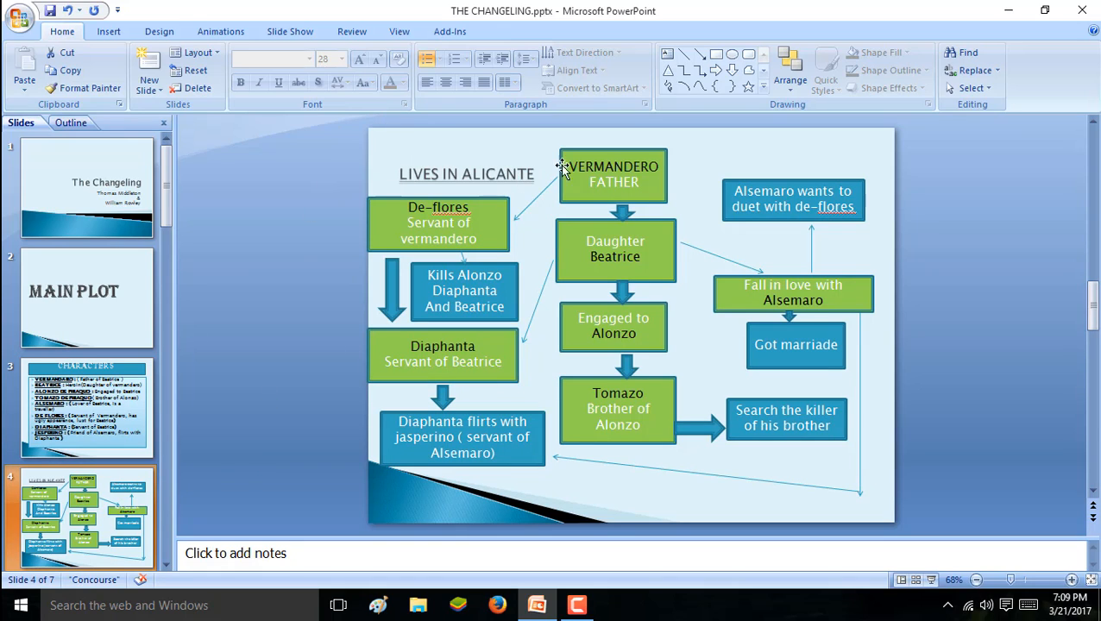
mouse_move(601, 214)
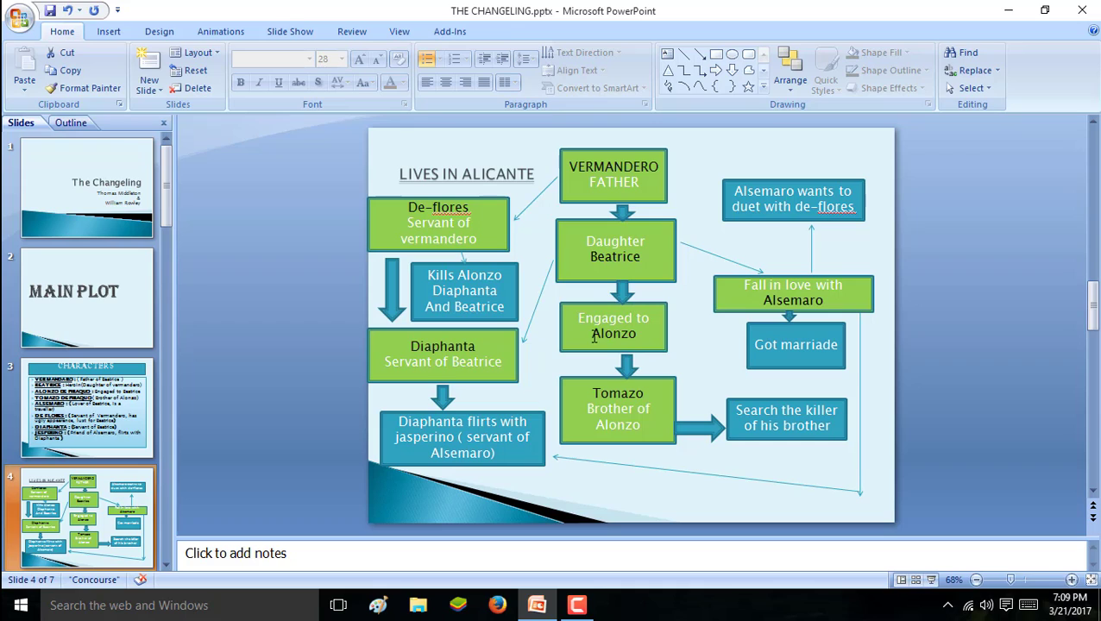
mouse_move(616, 326)
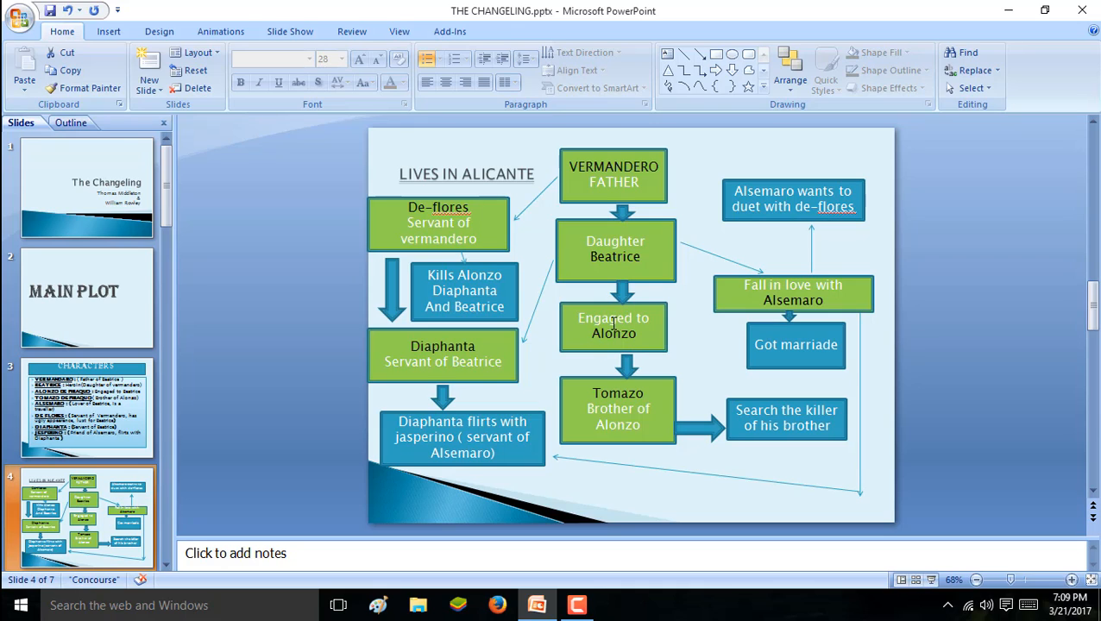
mouse_move(755, 328)
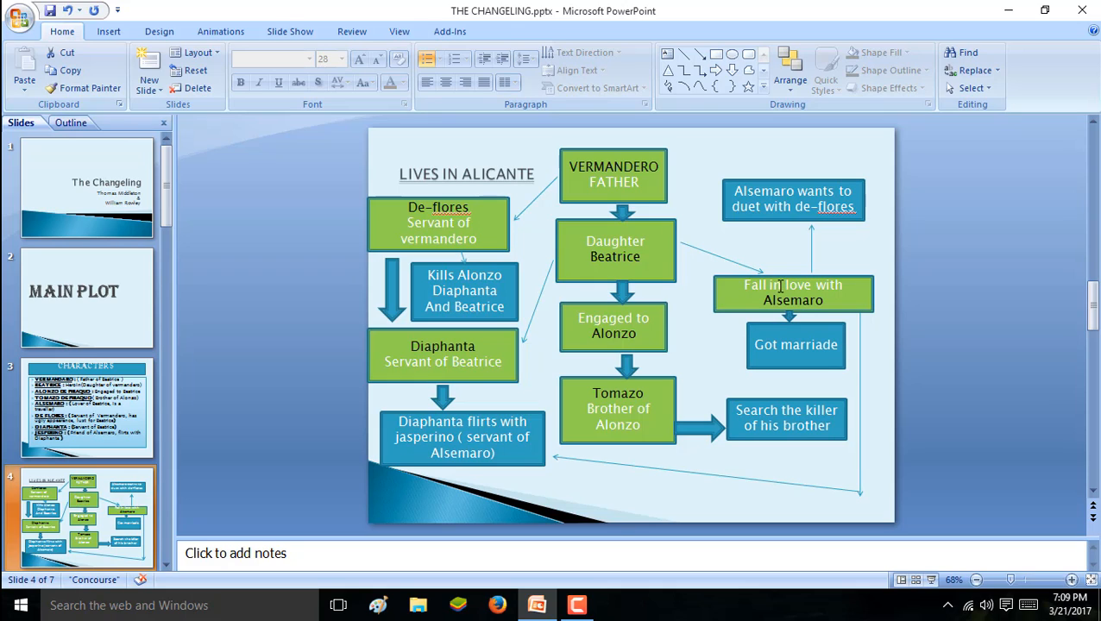
mouse_move(782, 309)
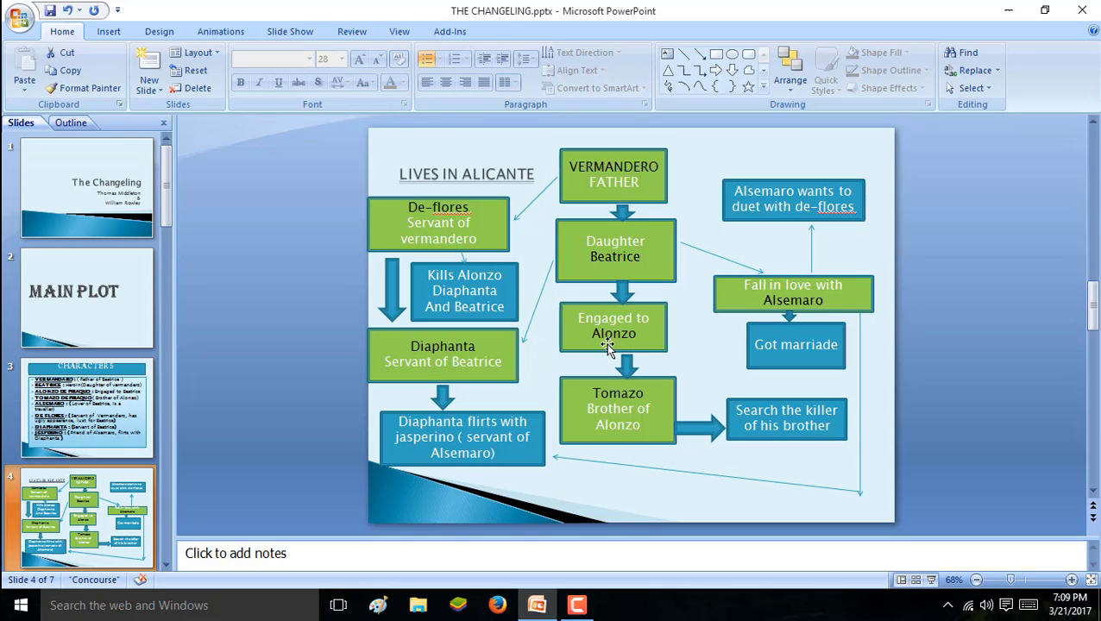
mouse_move(645, 278)
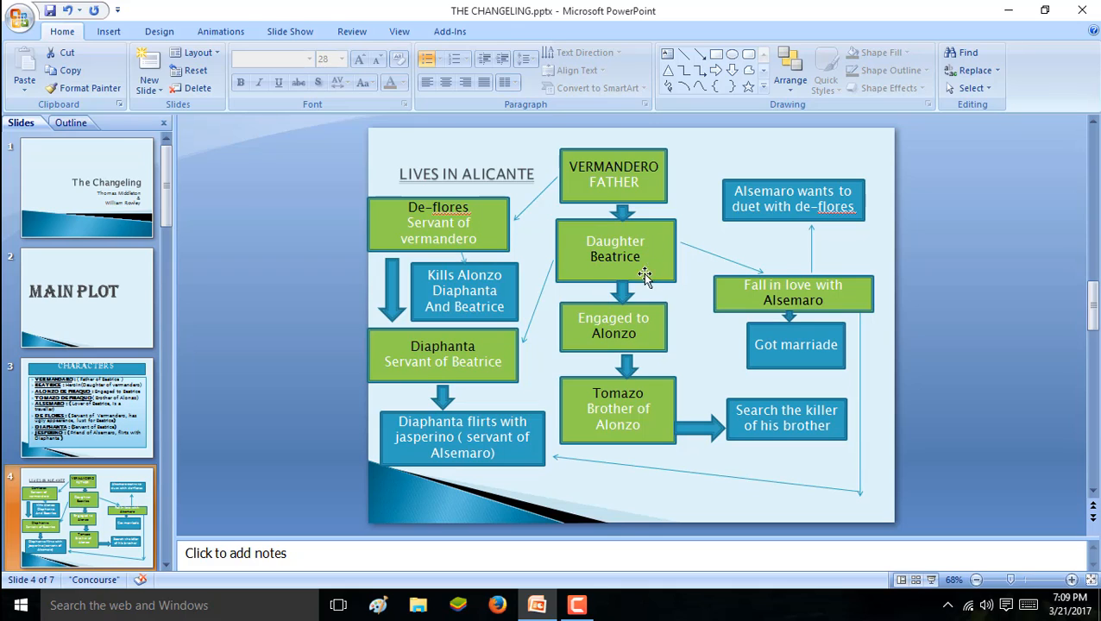
mouse_move(642, 277)
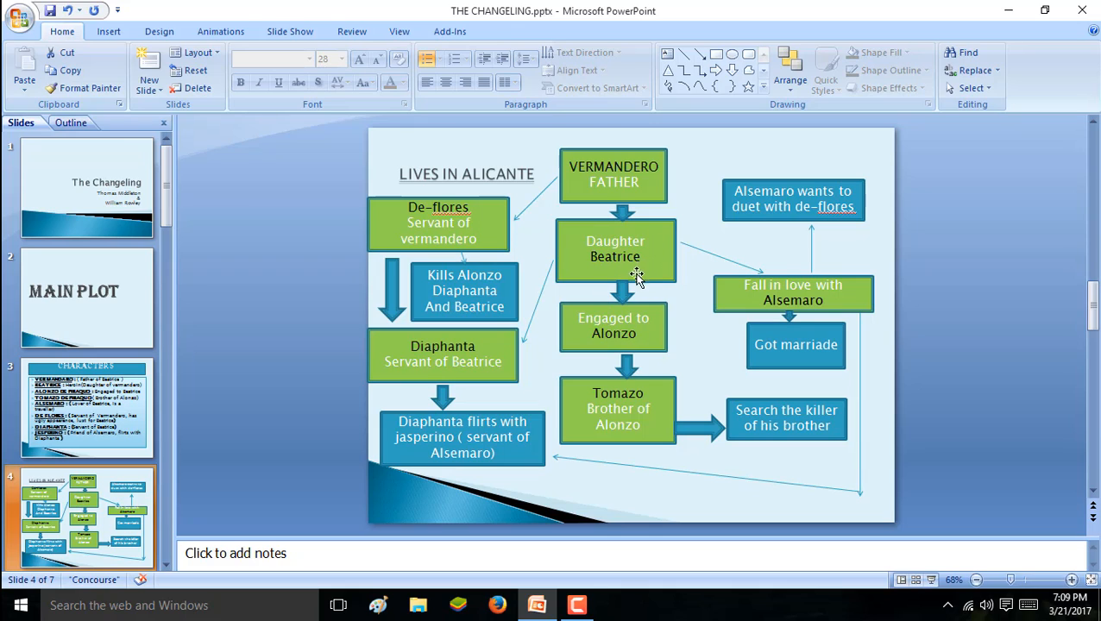
mouse_move(646, 276)
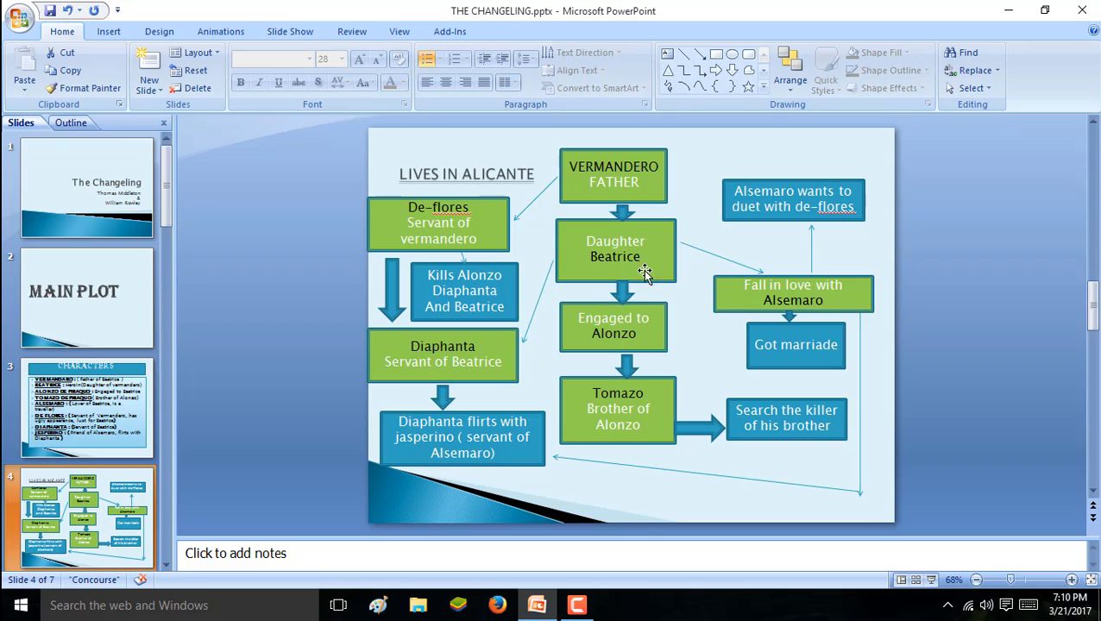
mouse_move(785, 285)
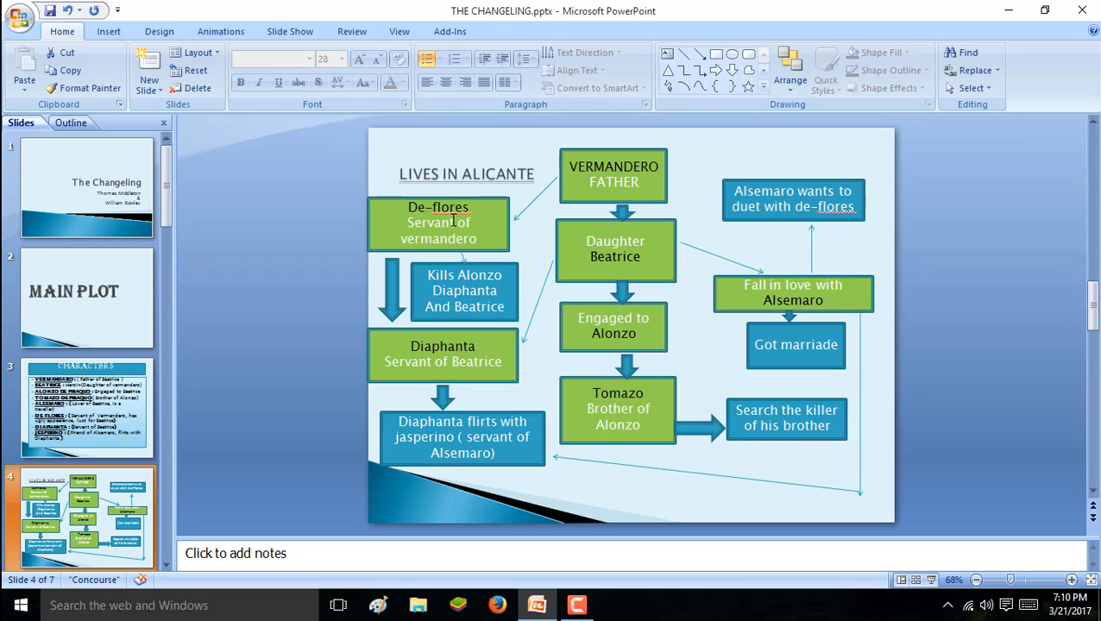
mouse_move(452, 203)
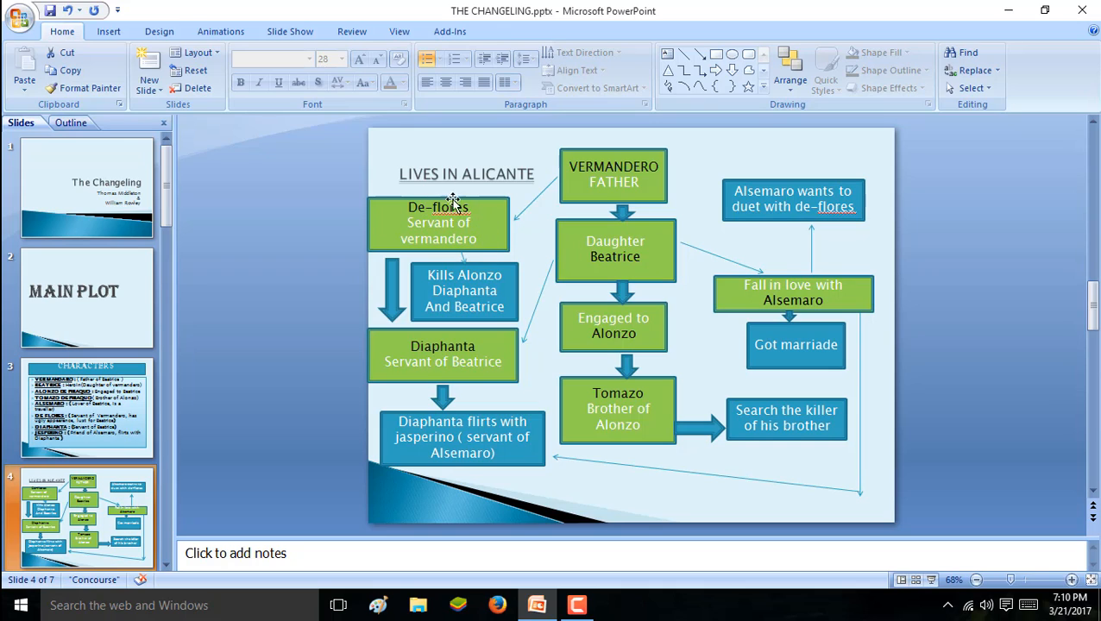
mouse_move(607, 262)
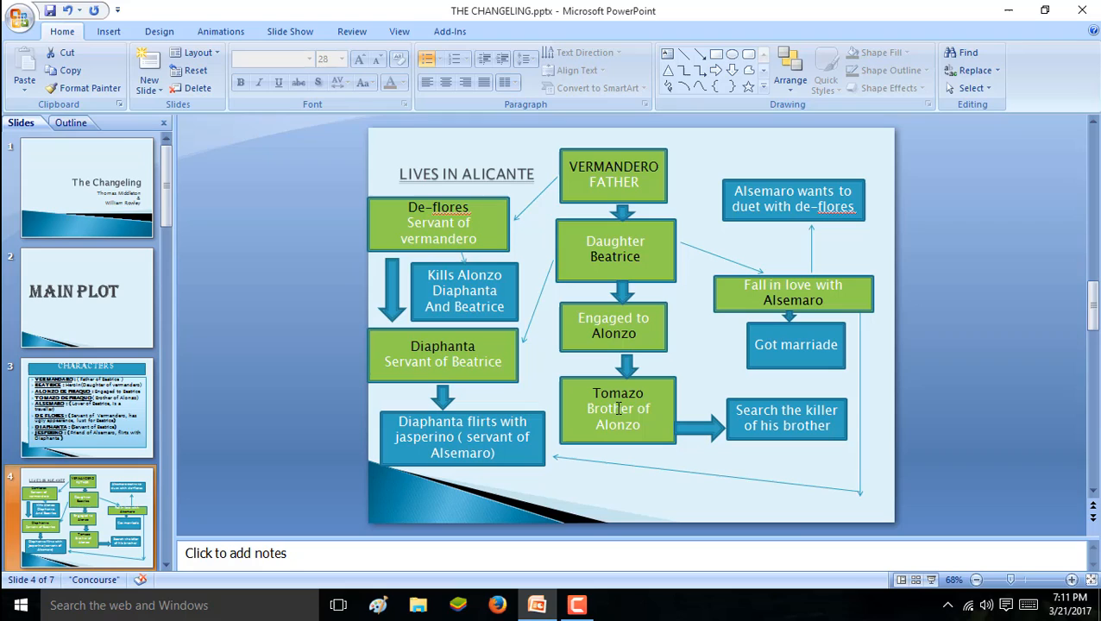
mouse_move(613, 380)
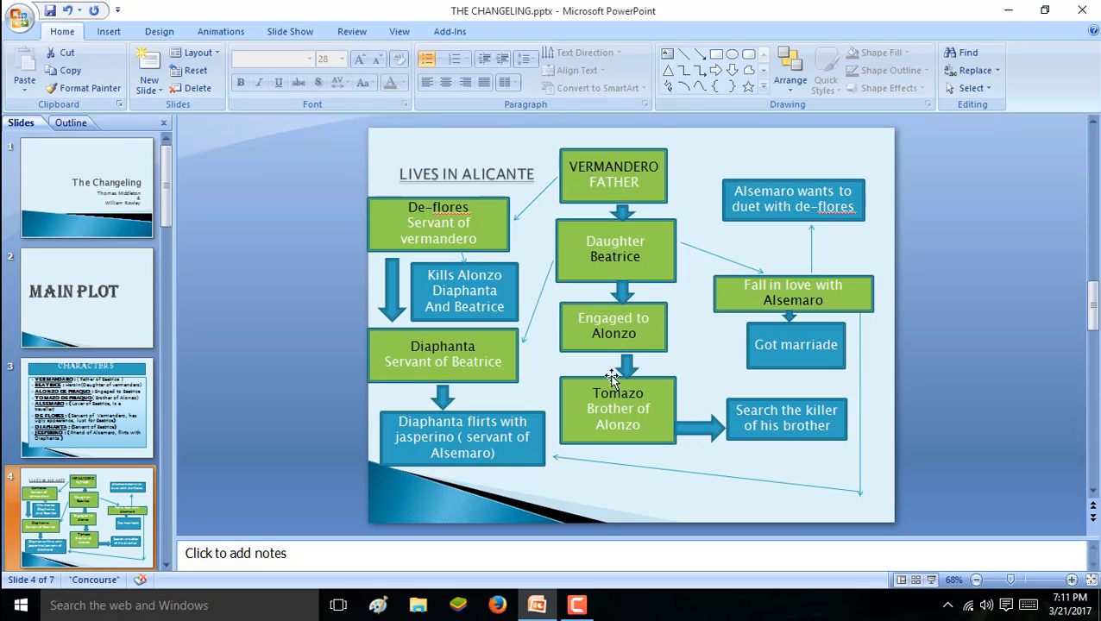
mouse_move(600, 338)
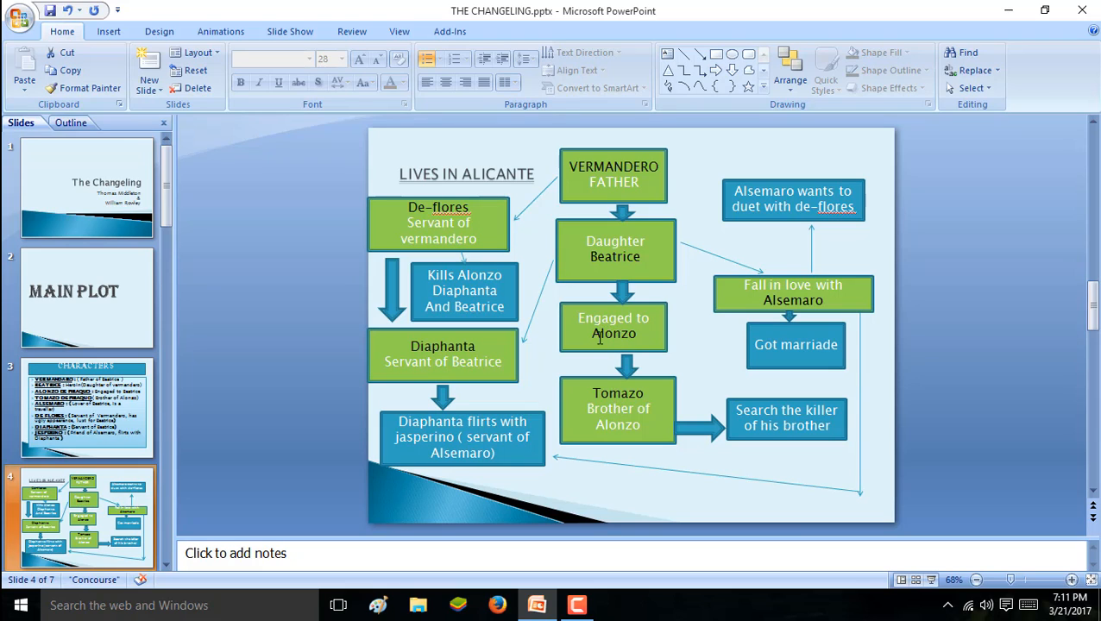
mouse_move(604, 357)
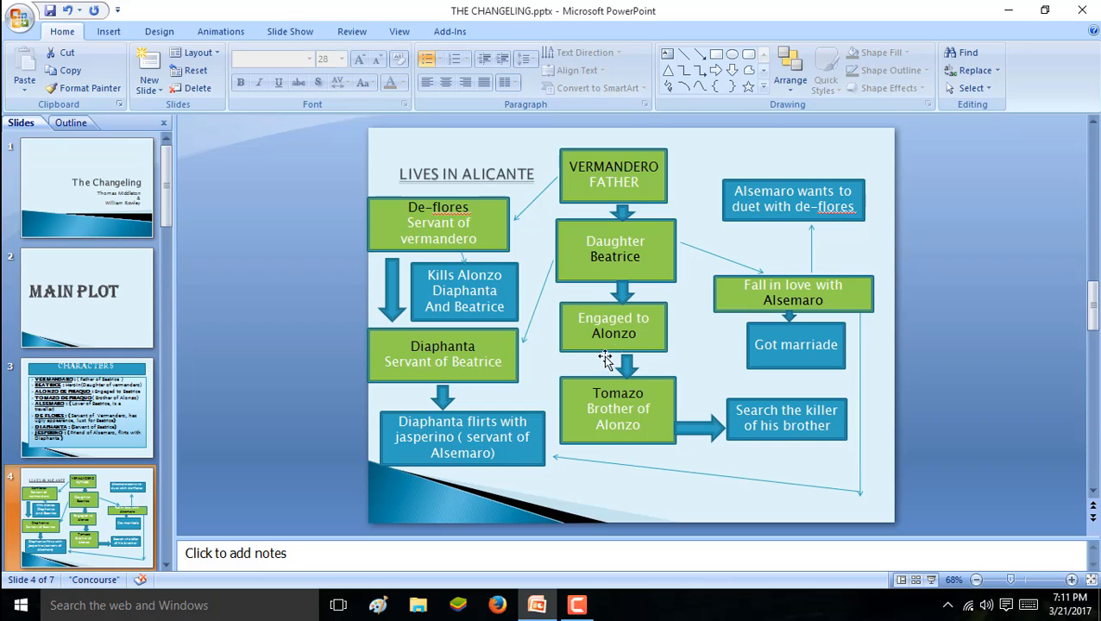
mouse_move(608, 199)
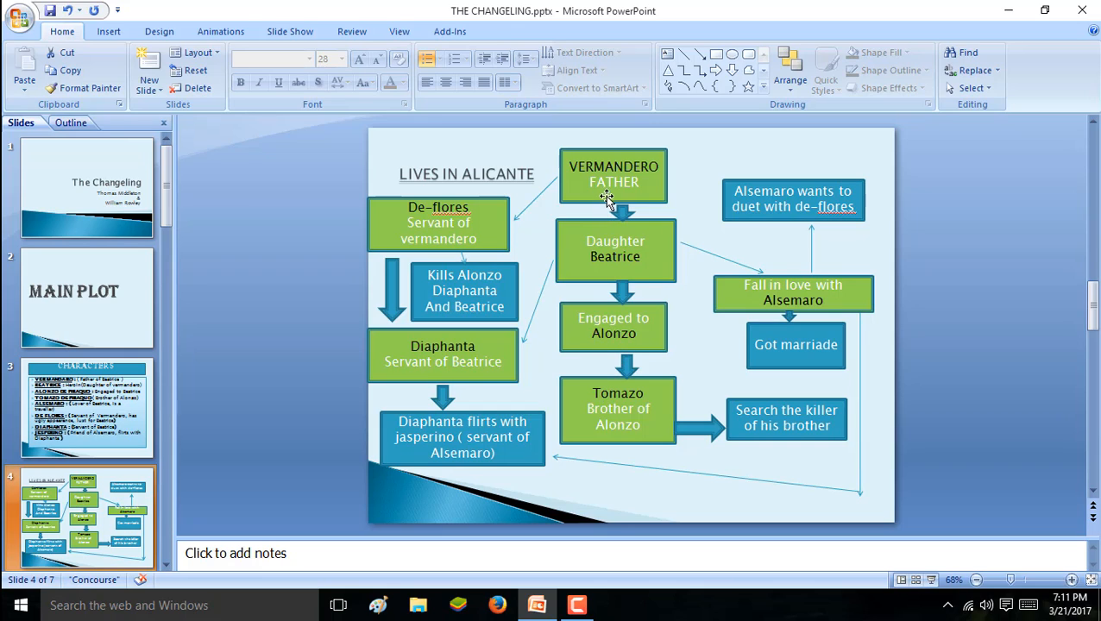
mouse_move(629, 287)
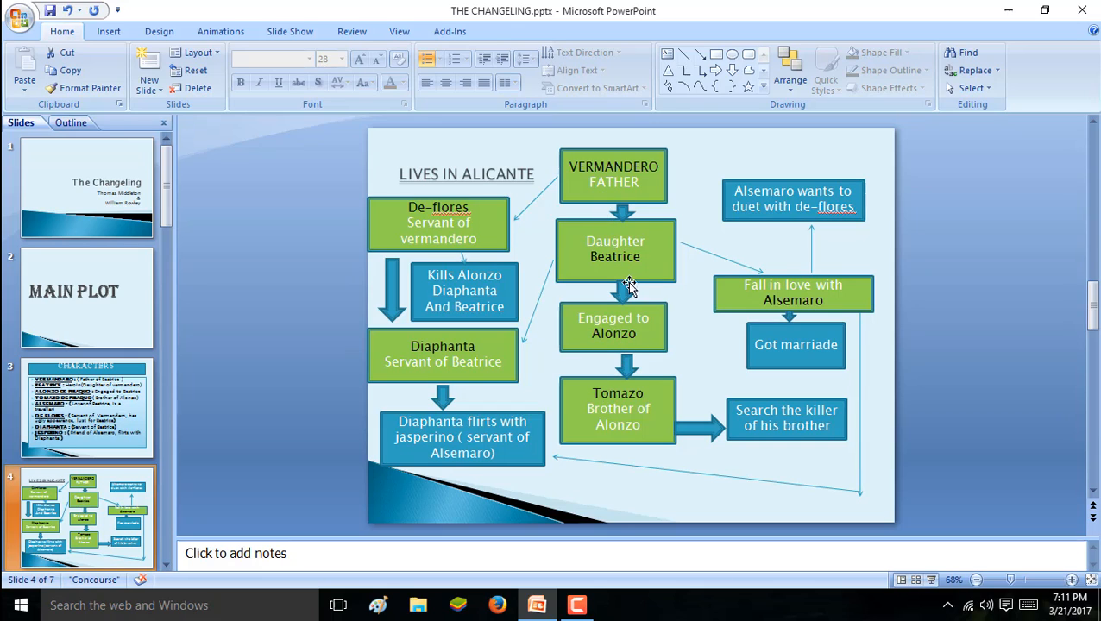
mouse_move(763, 294)
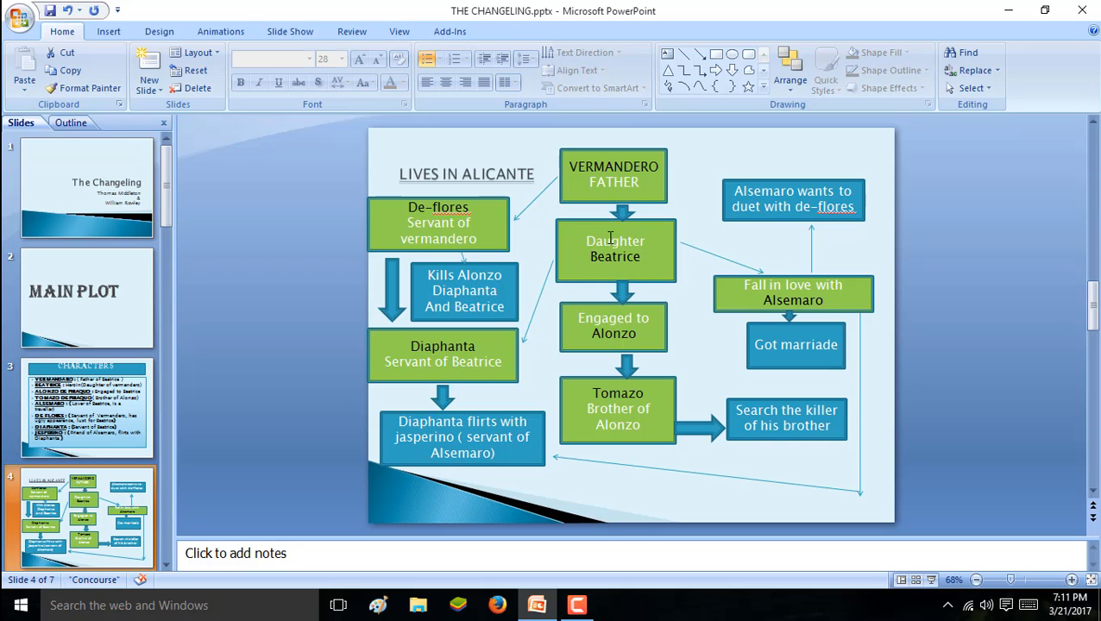
mouse_move(583, 262)
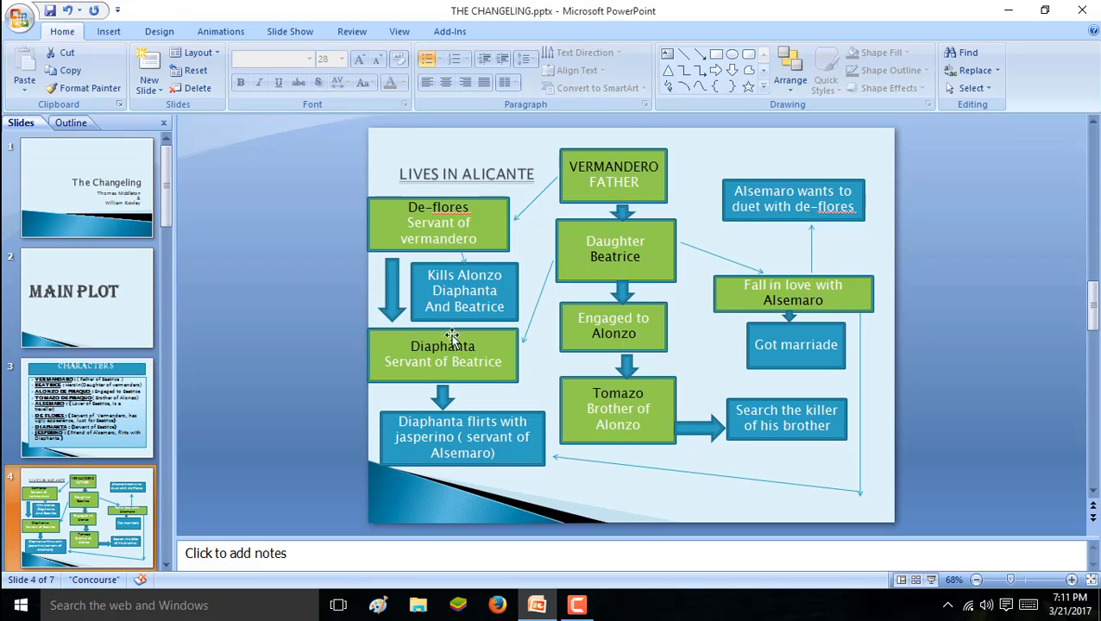
mouse_move(483, 342)
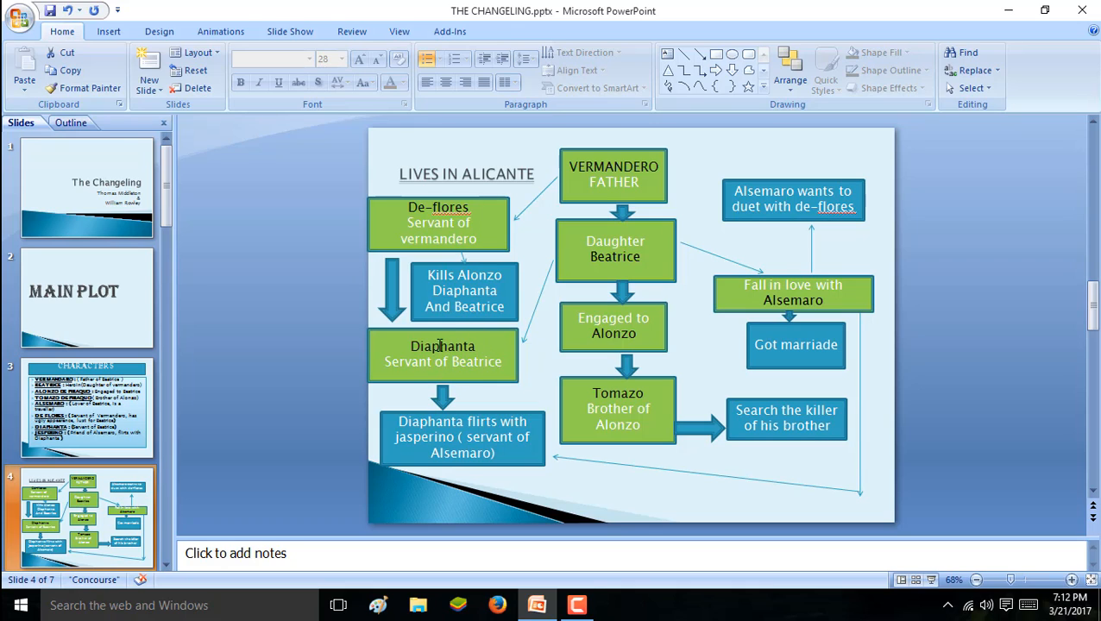
mouse_move(642, 258)
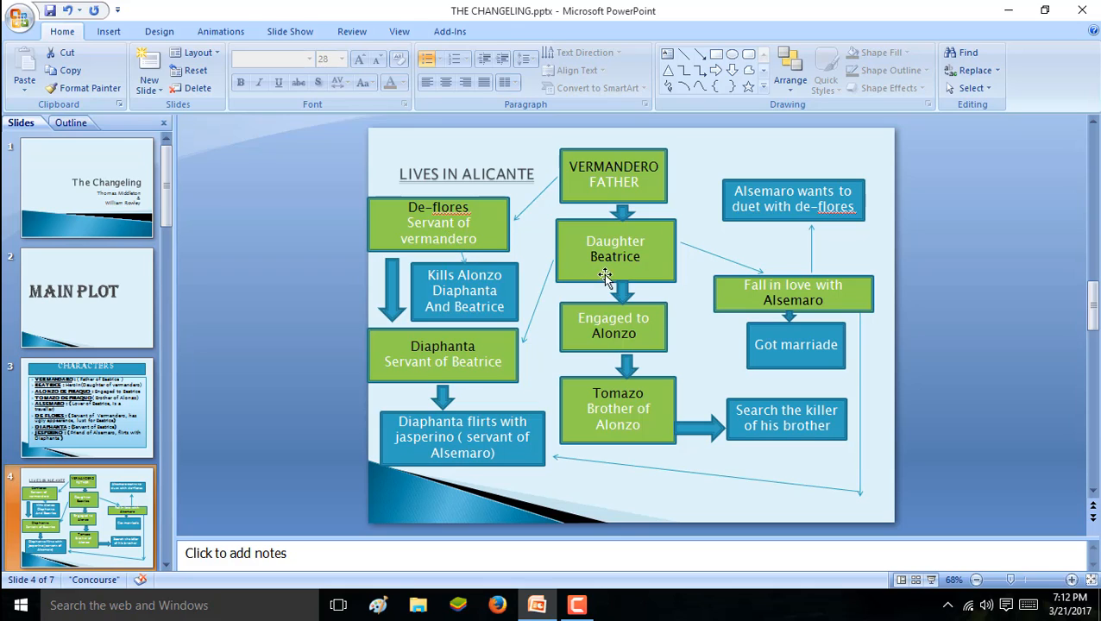
mouse_move(780, 290)
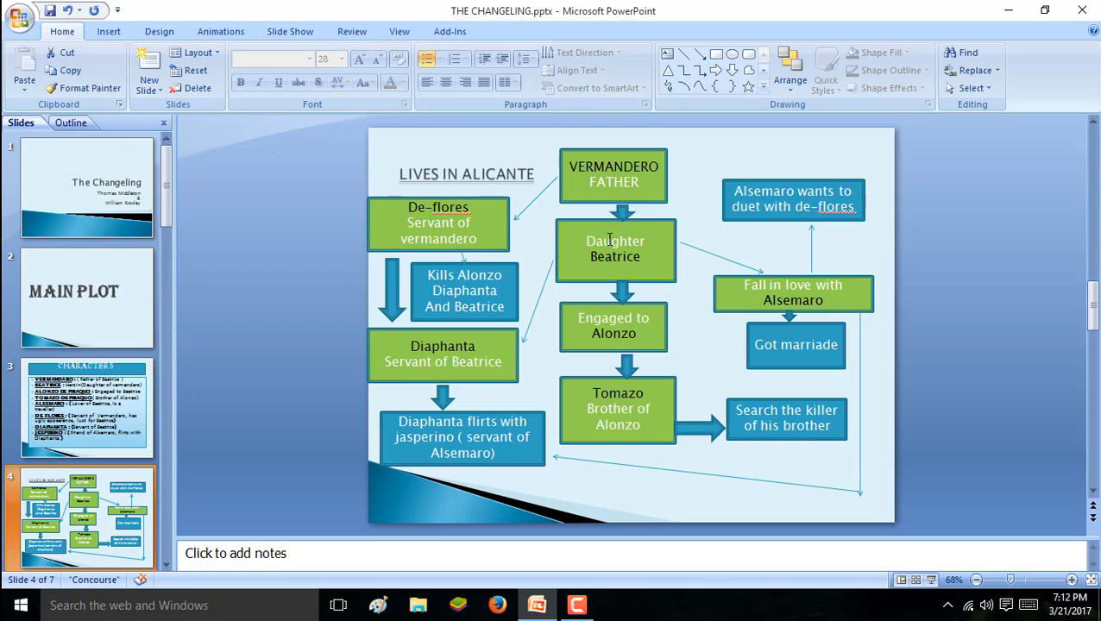
mouse_move(785, 290)
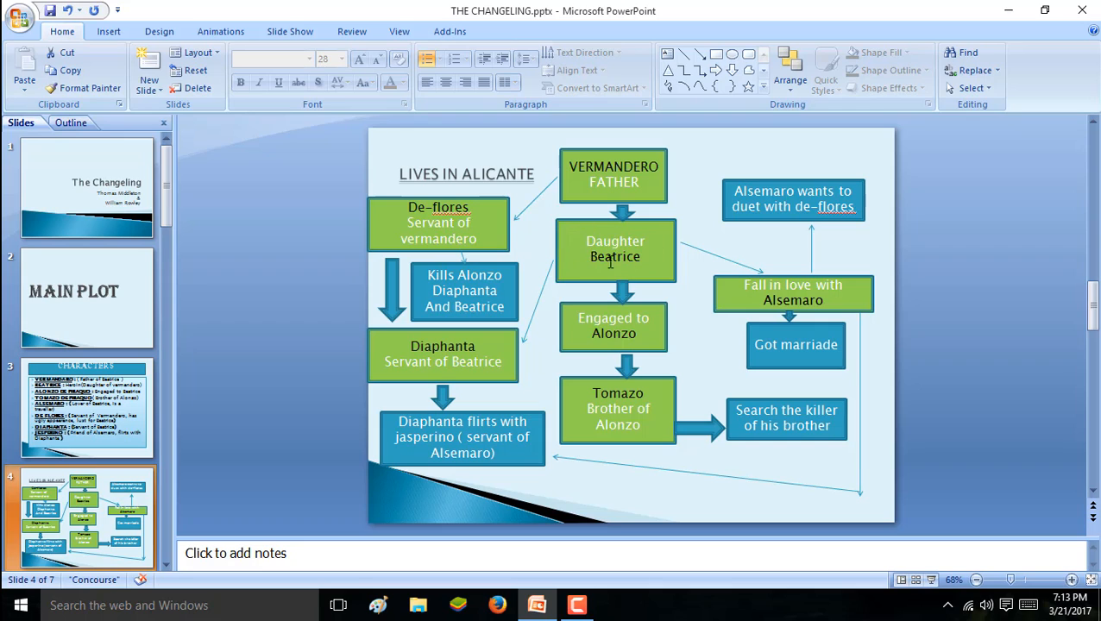
mouse_move(525, 311)
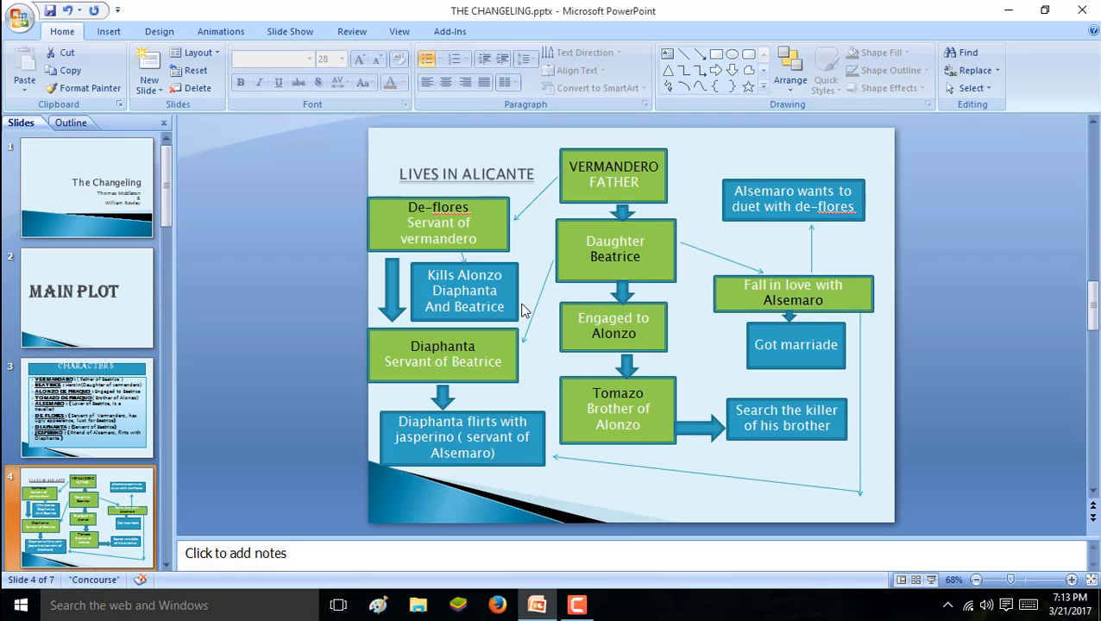
Advance from the main plot flowchart to slide 5, the SUB- PLOT slide.
click(352, 31)
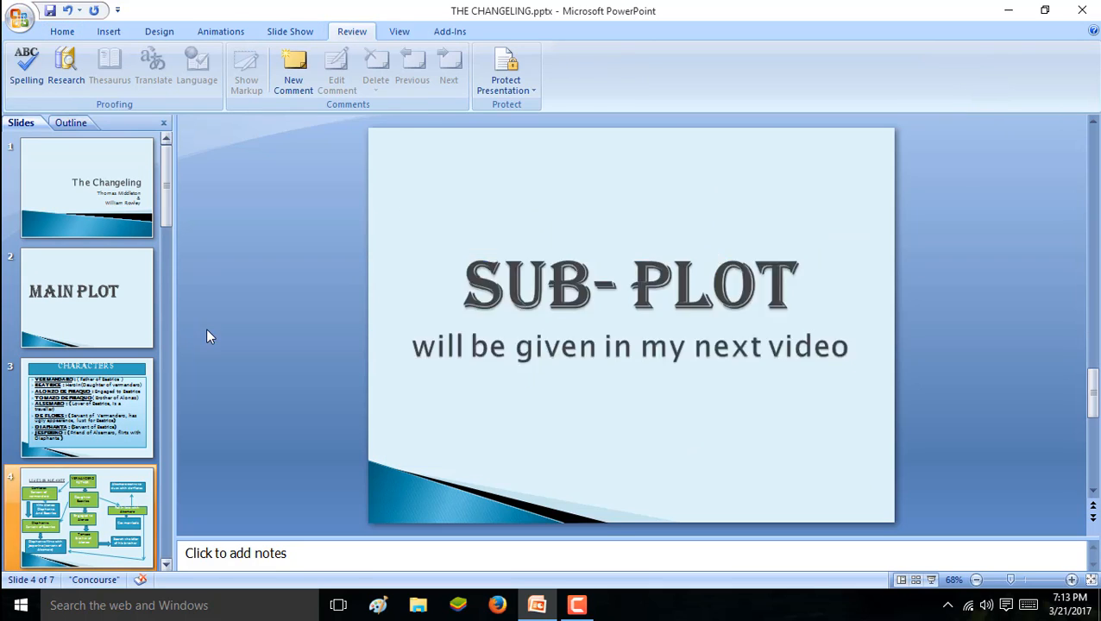
Show slide 6 (The Spanish Tragedy next topic) and slide 7, Don't Forget To Subscribe.
scroll(down, 3)
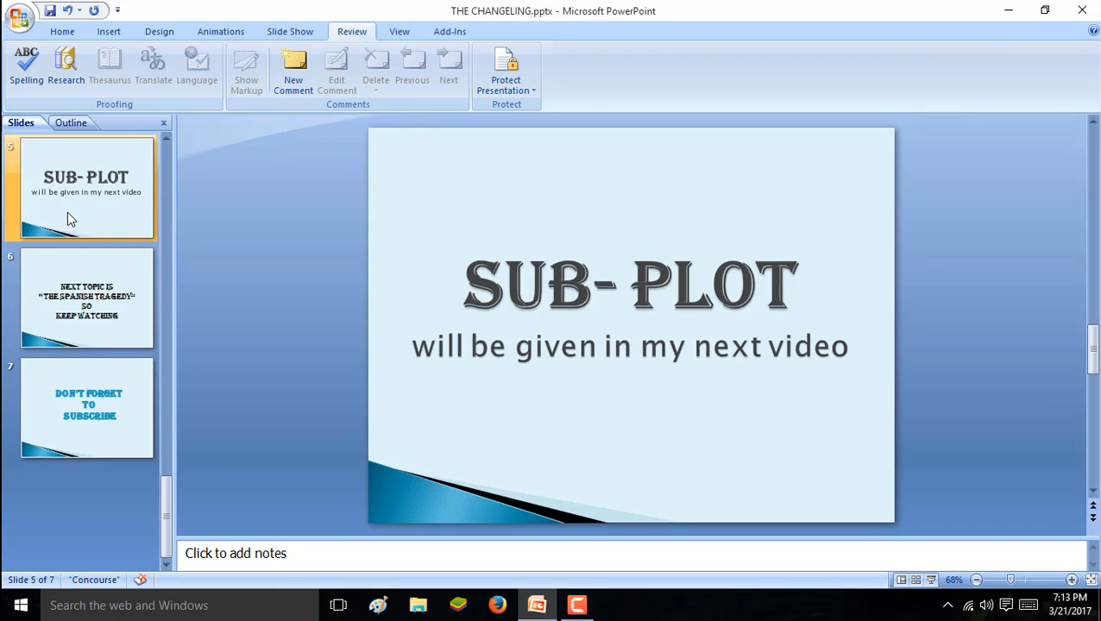
mouse_move(56, 191)
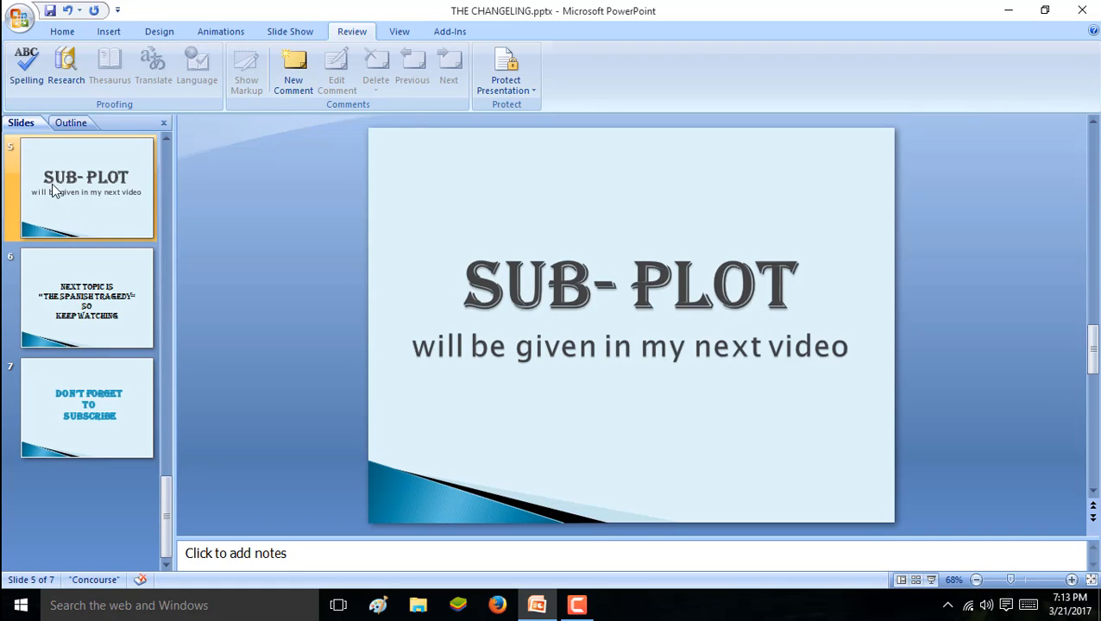
click(86, 297)
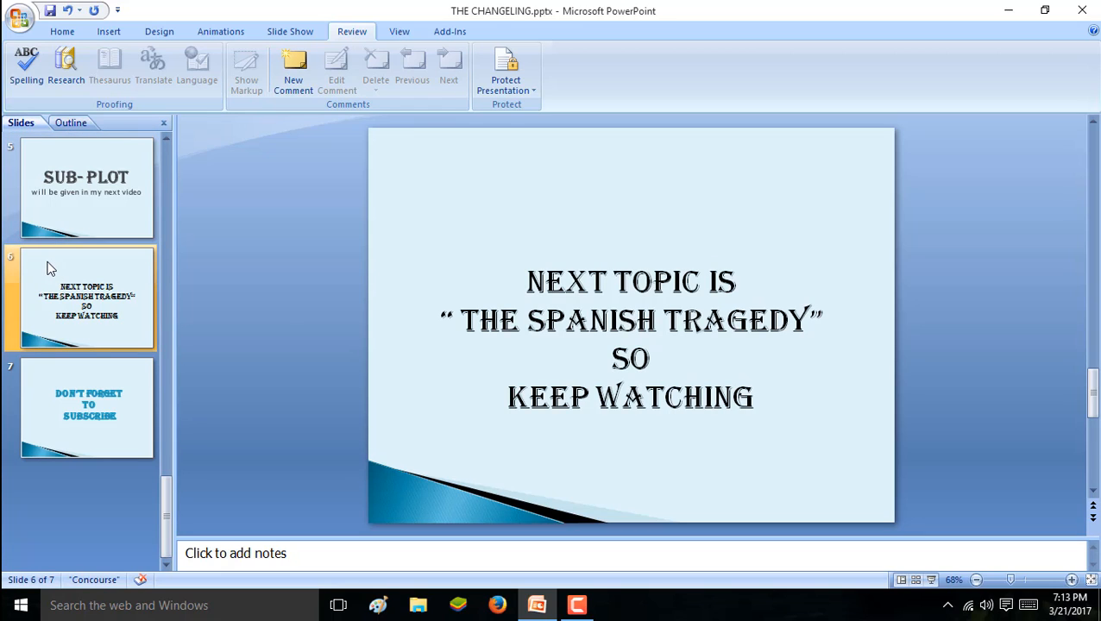
click(86, 408)
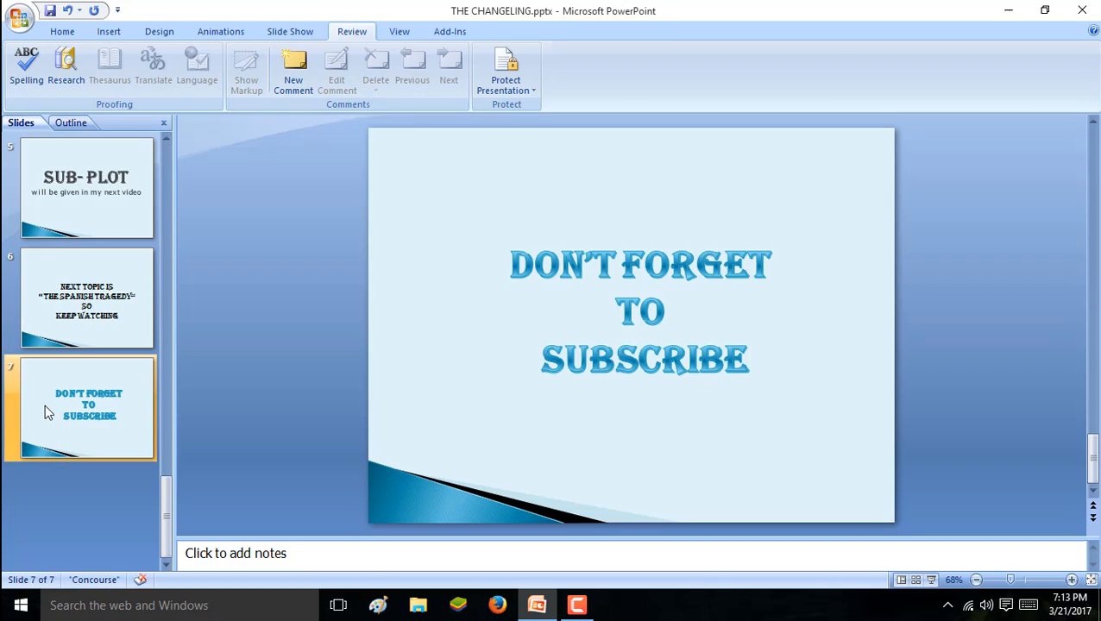